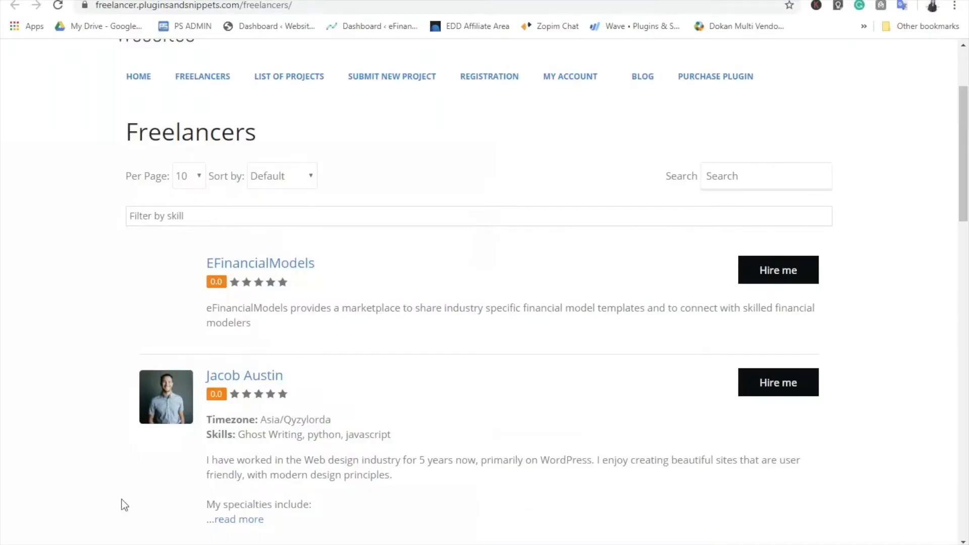
Browse freelancers and projects, open Submit New Project, then reach the WordPress plugins page
scroll("down", 3)
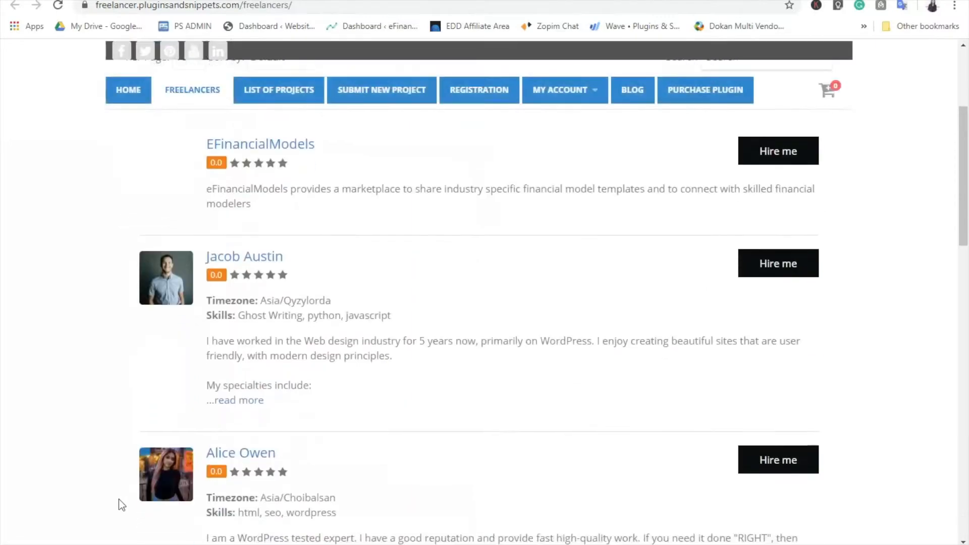
left_click(278, 89)
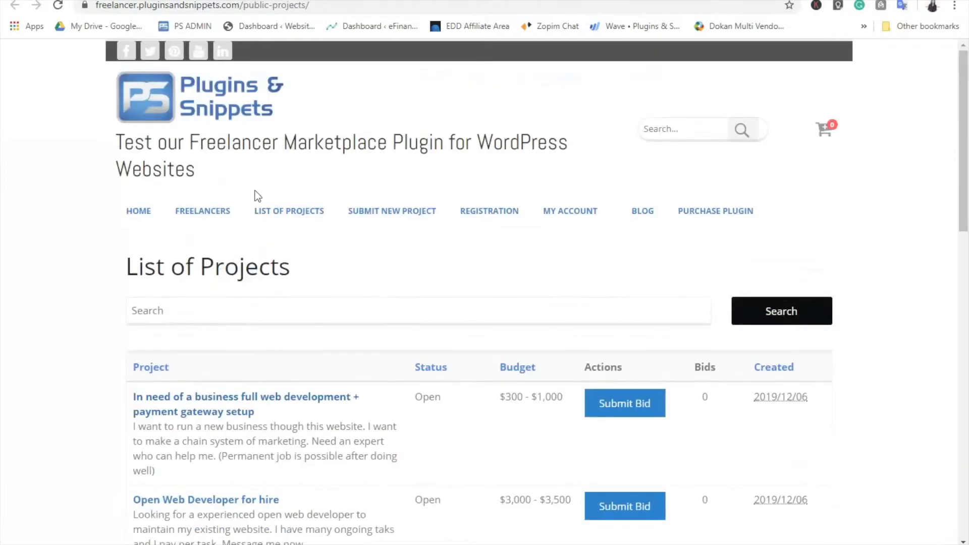
scroll("down", 3)
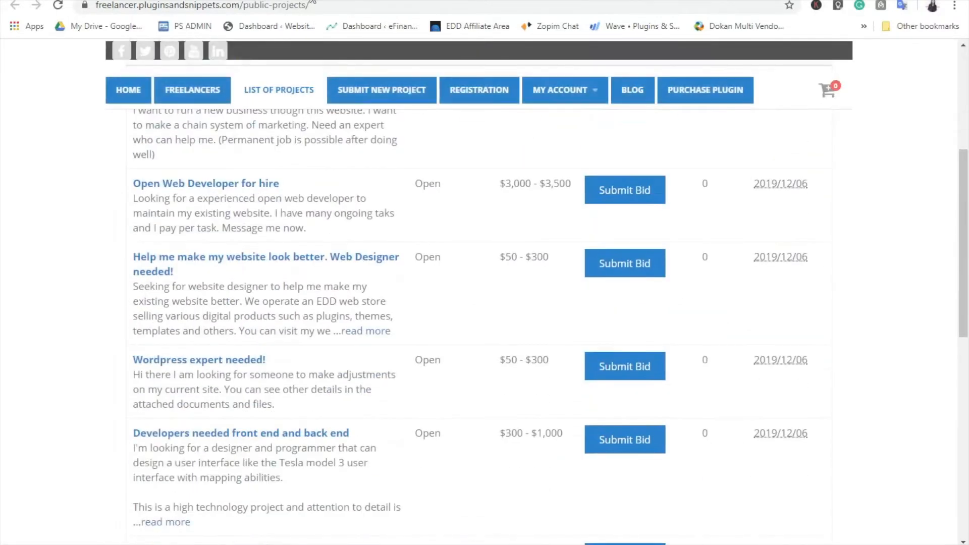
left_click(382, 90)
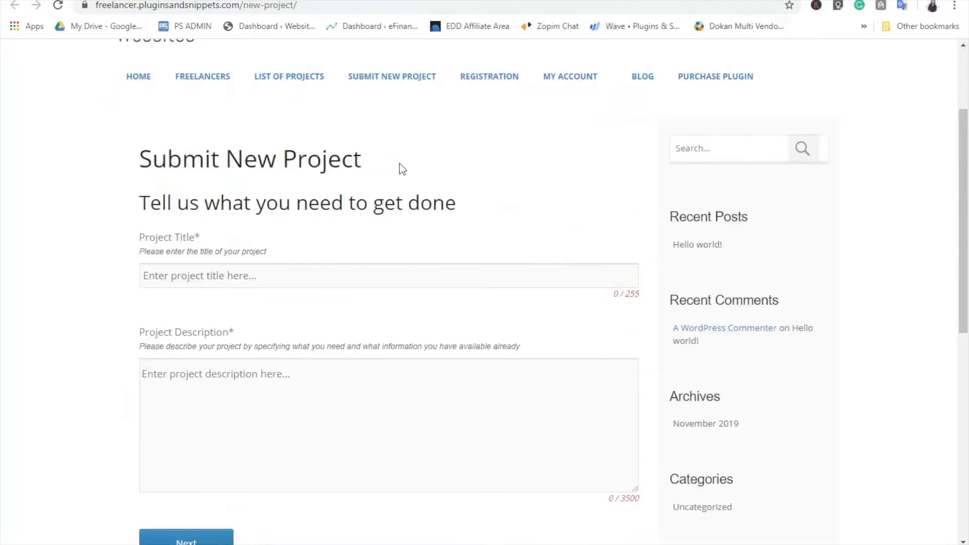
left_click(488, 76)
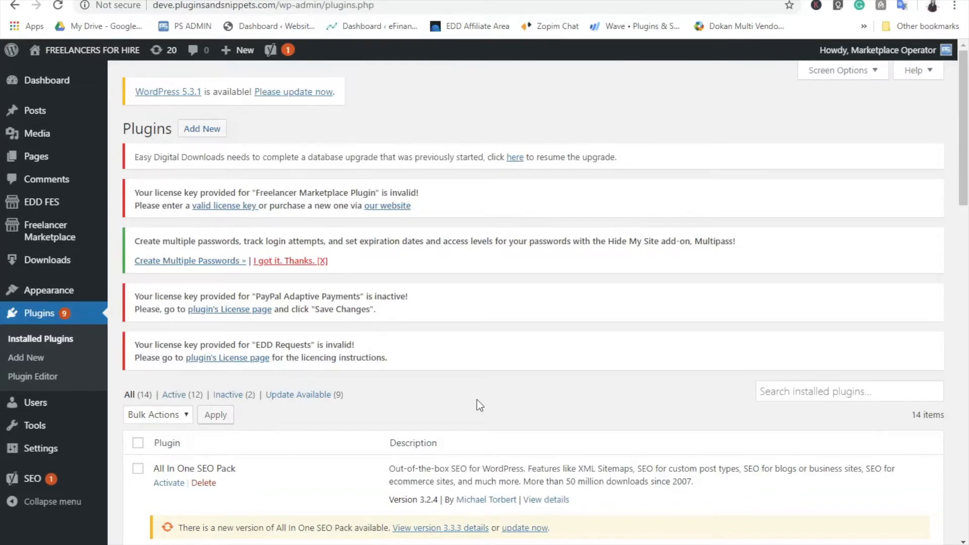
mouse_move(11, 50)
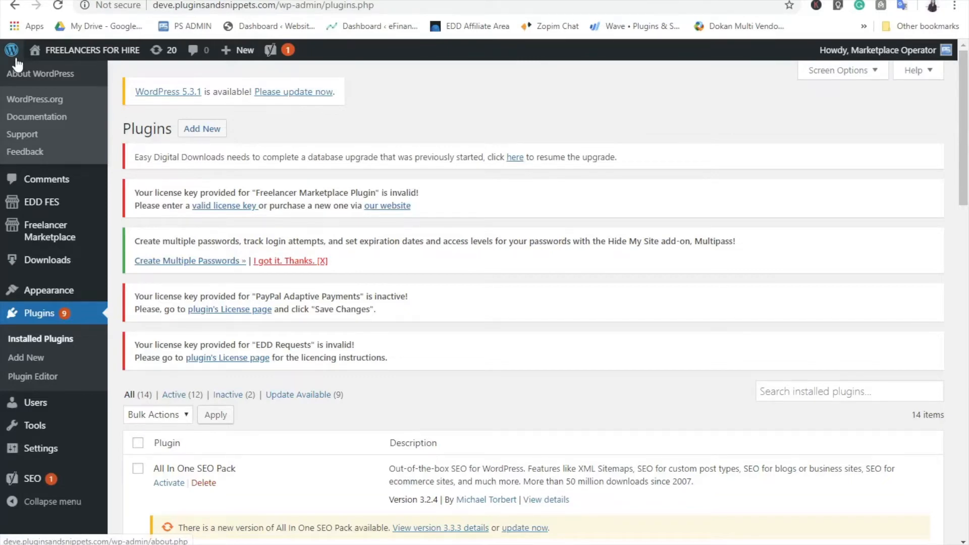
scroll("down", 3)
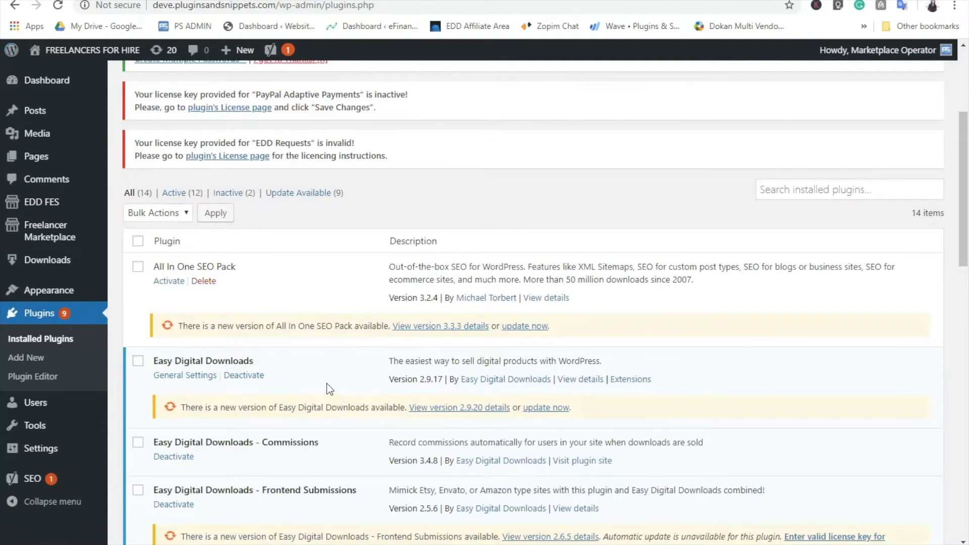
mouse_move(354, 494)
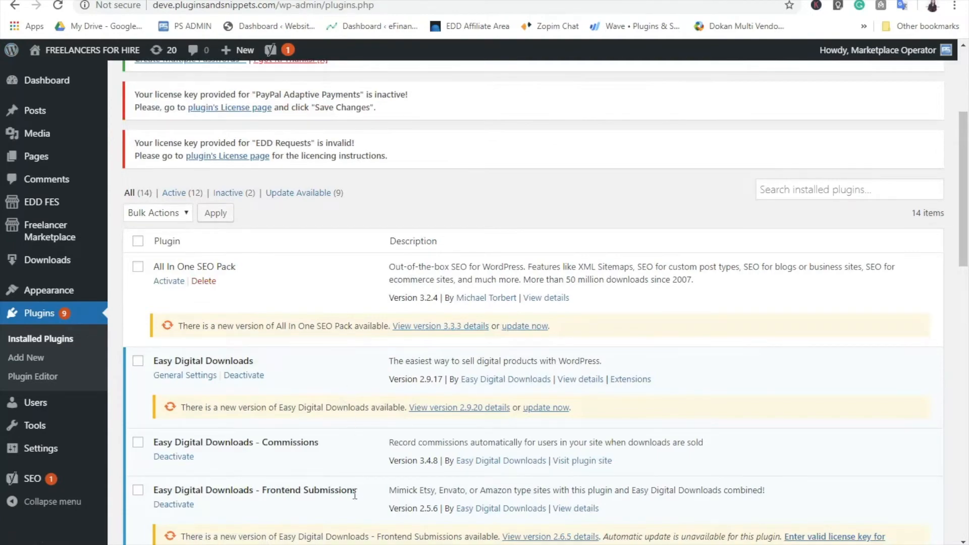
scroll("down", 3)
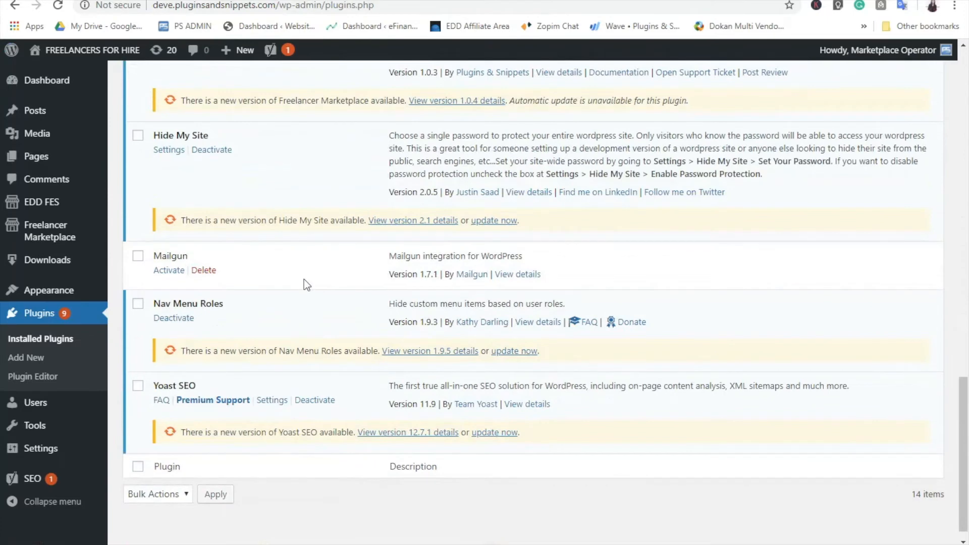
mouse_move(251, 267)
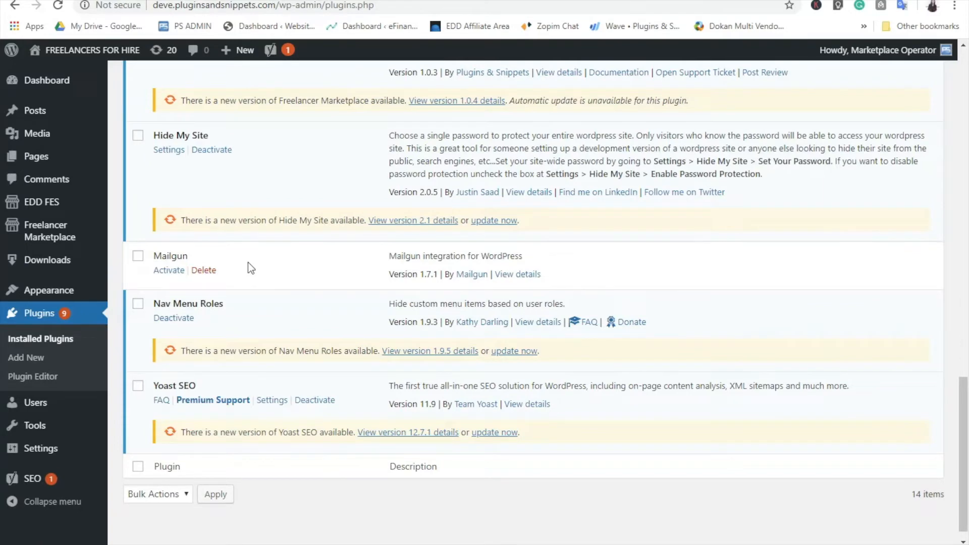
scroll("down", 3)
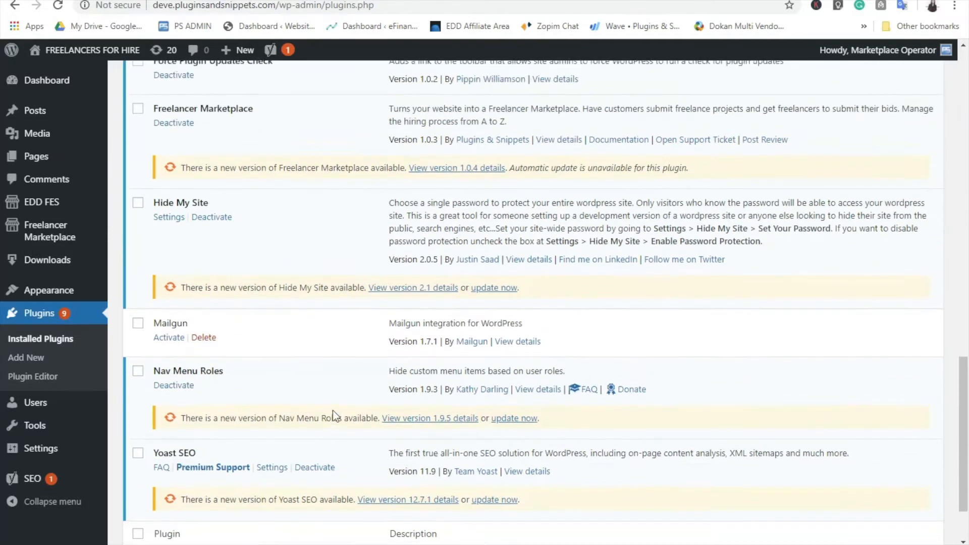
scroll("up", 3)
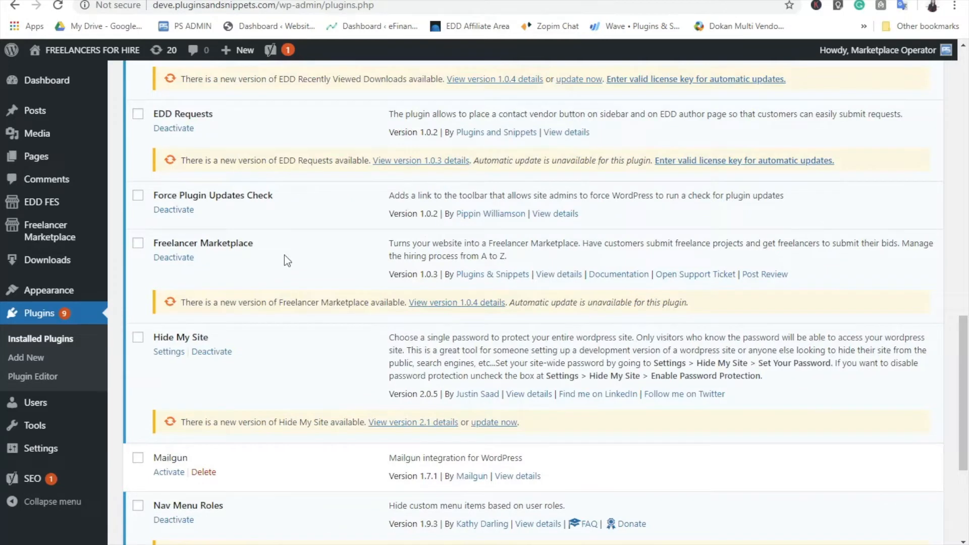
mouse_move(61, 345)
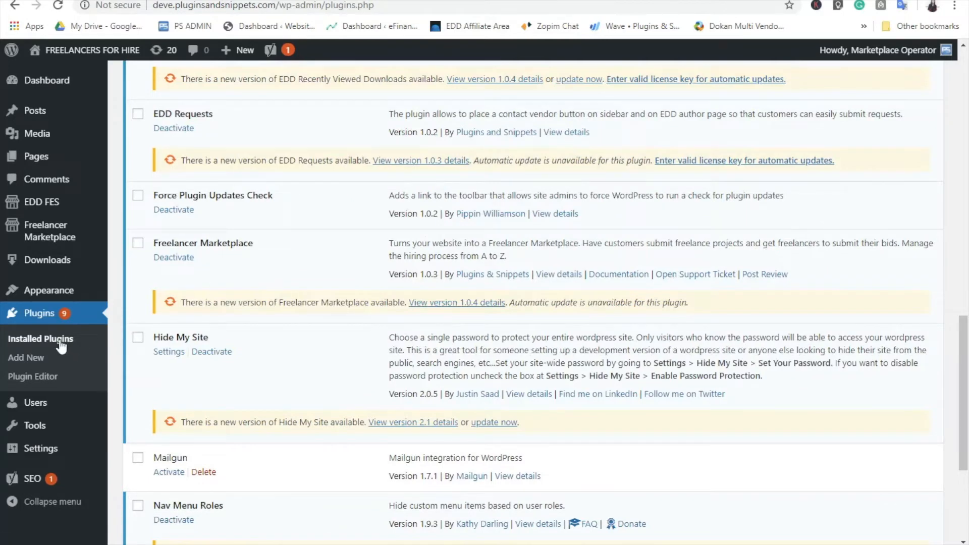
mouse_move(25, 357)
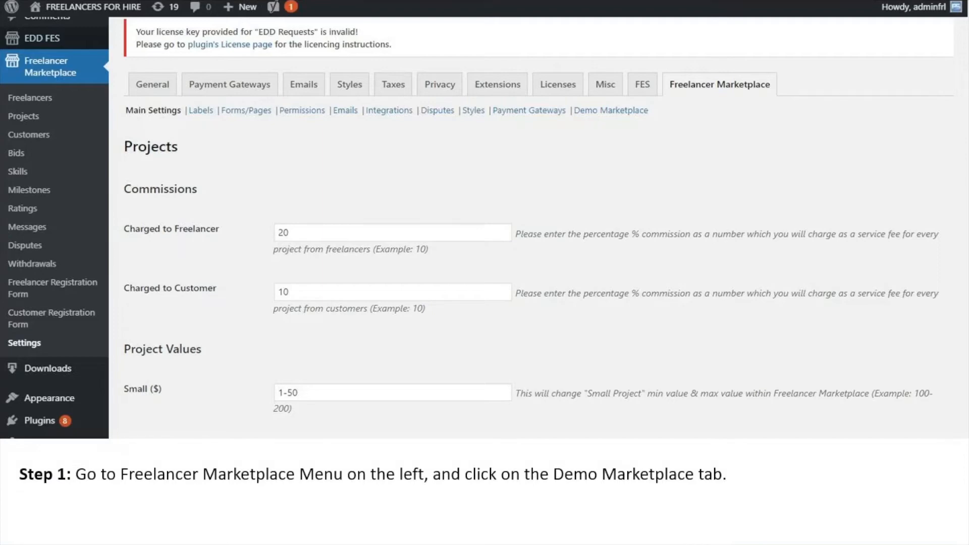
Install the demo data from Settings > Demo Marketplace, confirming and dismissing the success message
left_click(610, 110)
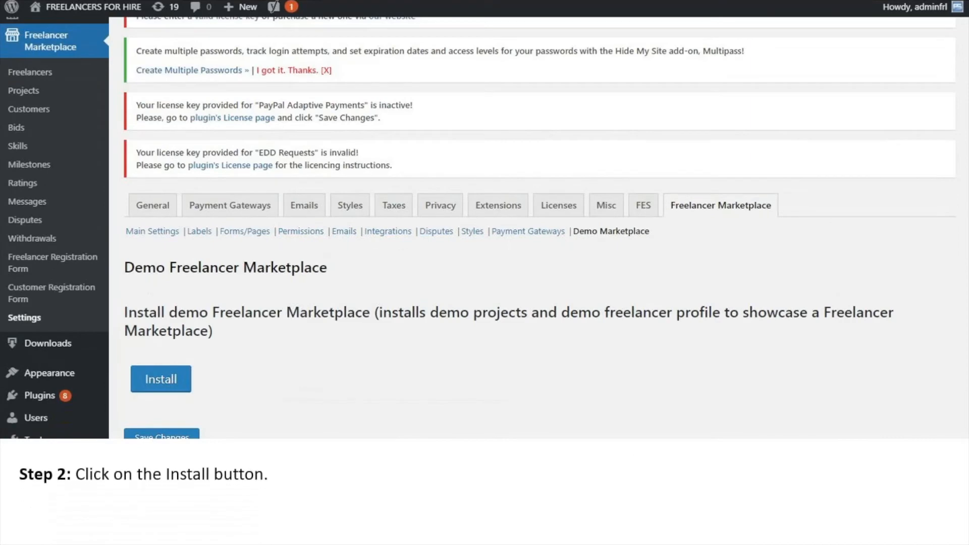
left_click(160, 379)
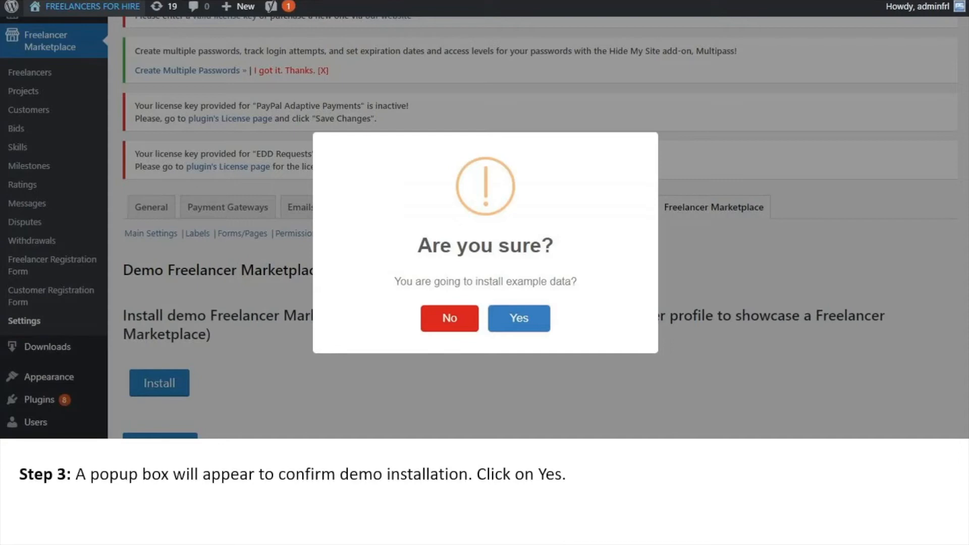
left_click(518, 317)
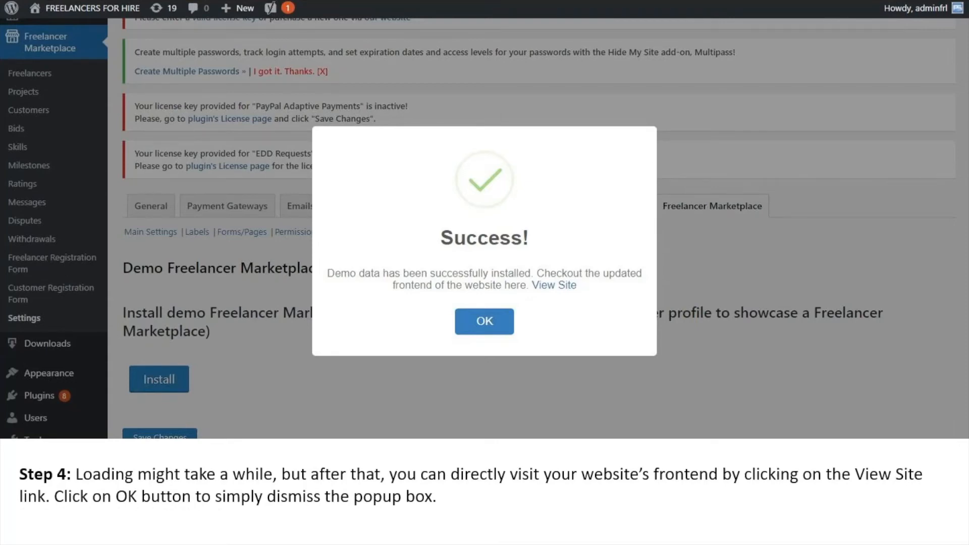
left_click(553, 285)
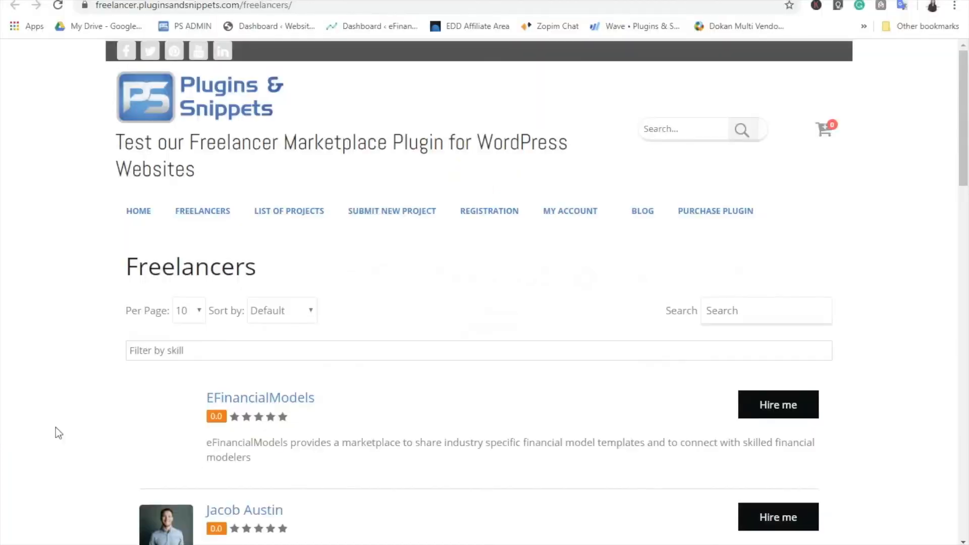
Scroll the freelancers, go to LIST OF PROJECTS and open 'Open Web Developer for hire'
scroll("down", 3)
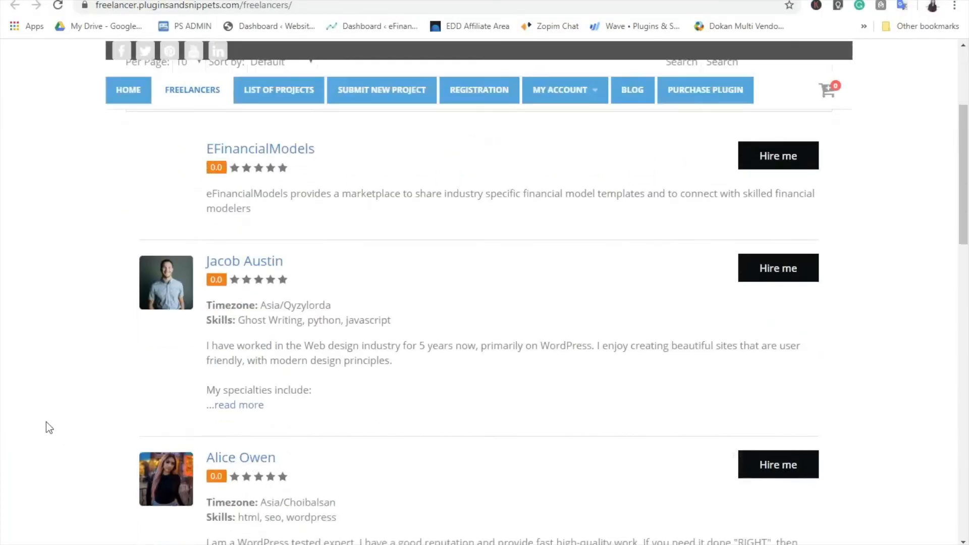
scroll("down", 3)
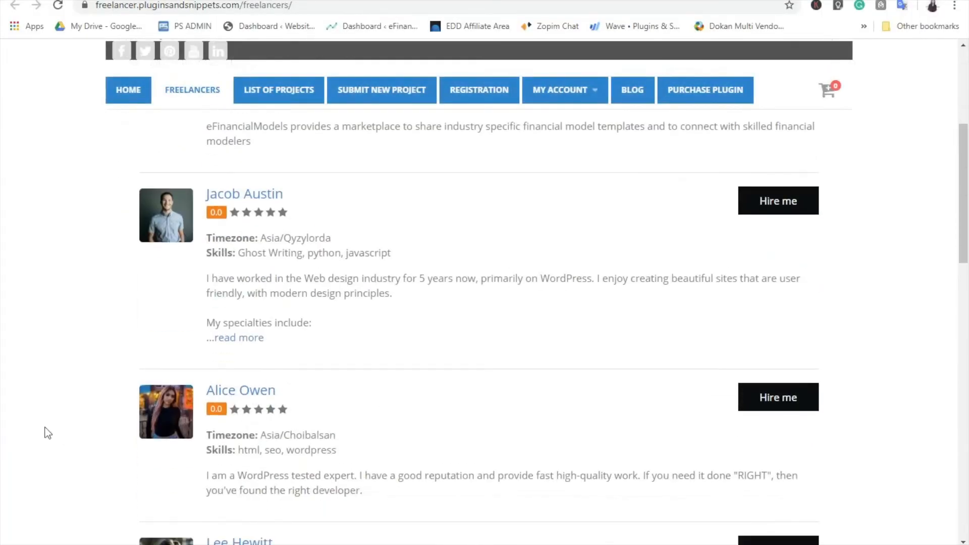
left_click(244, 193)
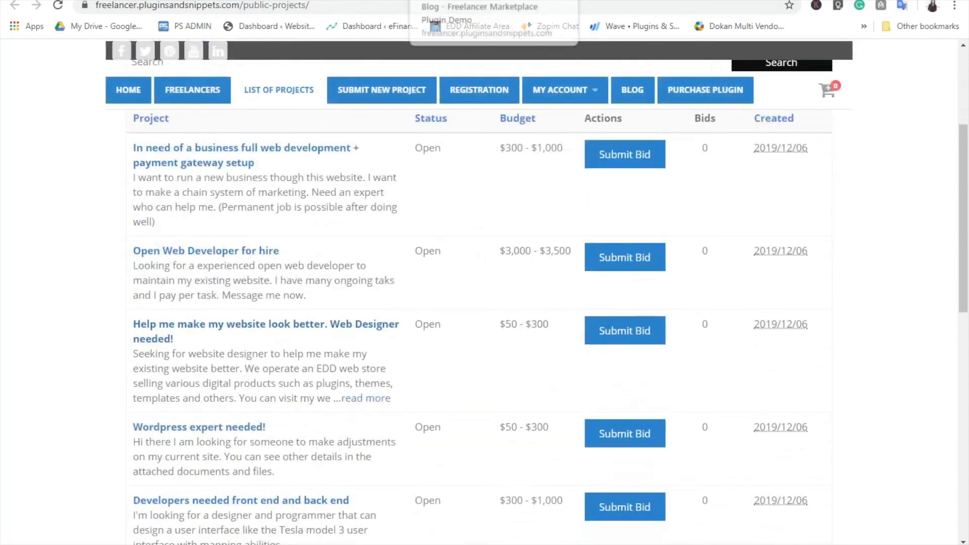
left_click(206, 250)
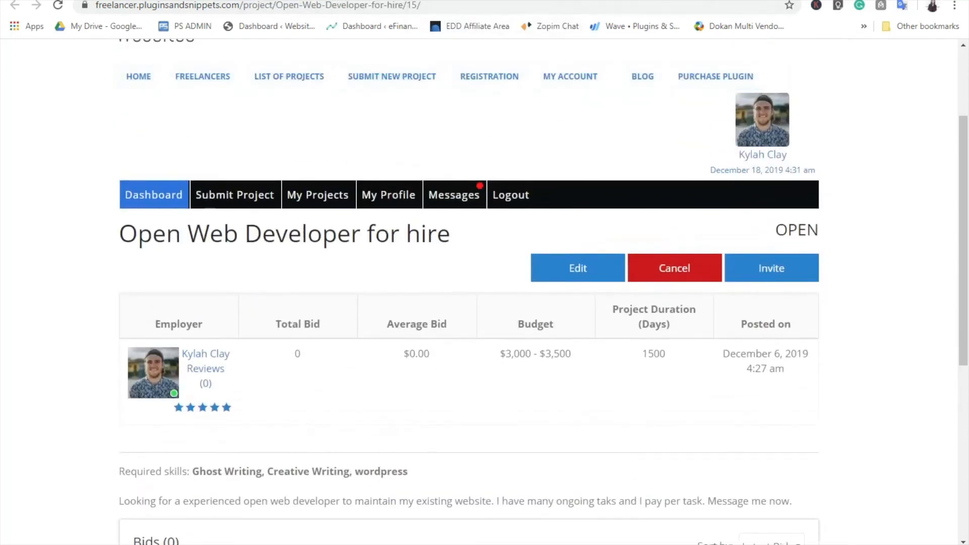
Open the customer Dashboard tab showing the employer's open and expired projects
left_click(454, 193)
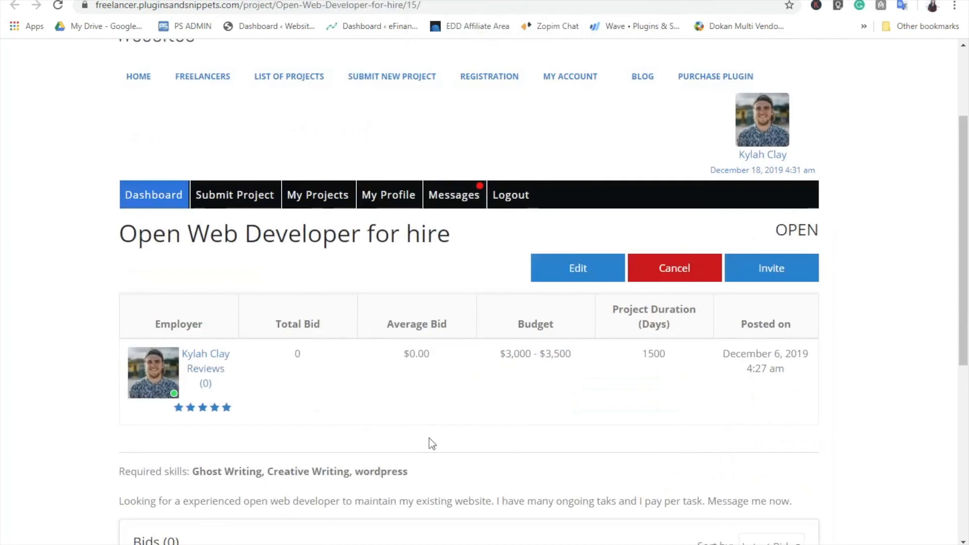
mouse_move(749, 28)
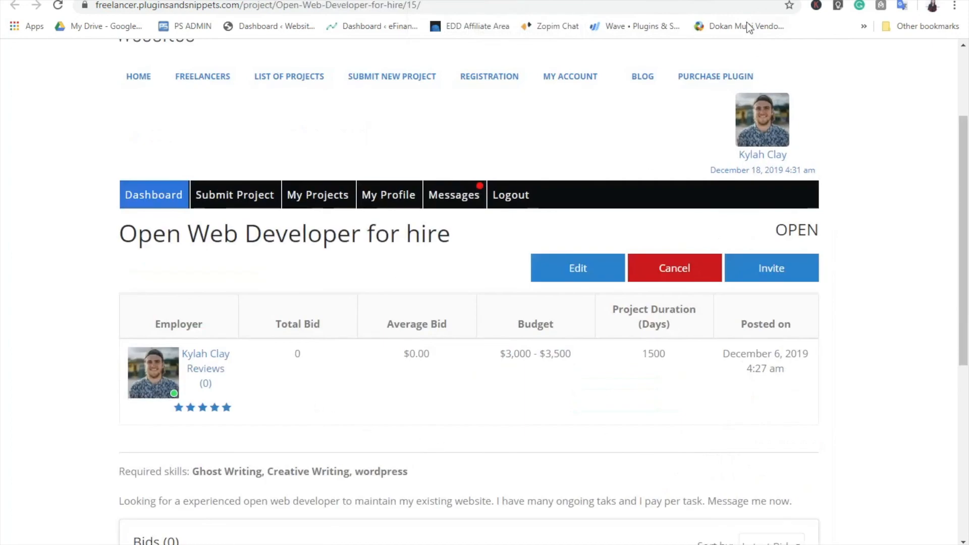
left_click(154, 193)
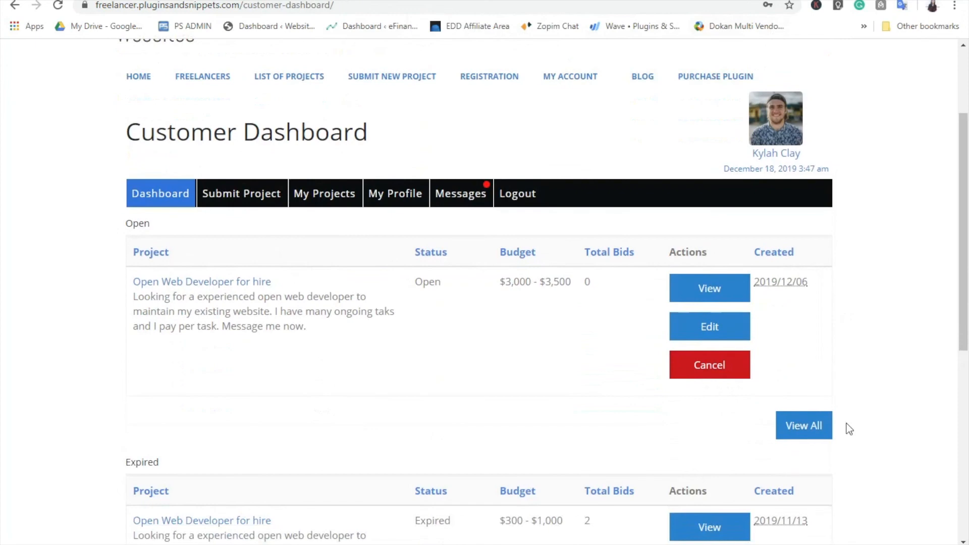